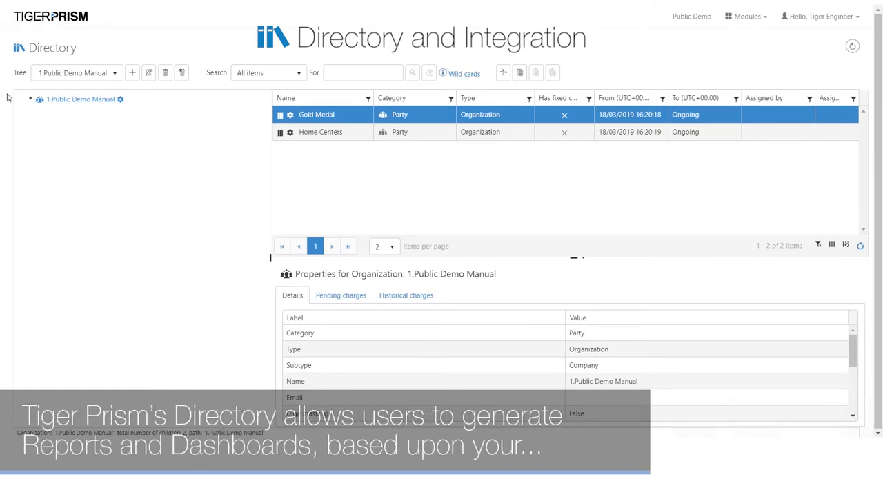
{"action": "left_click", "coordinate": [29, 99]}
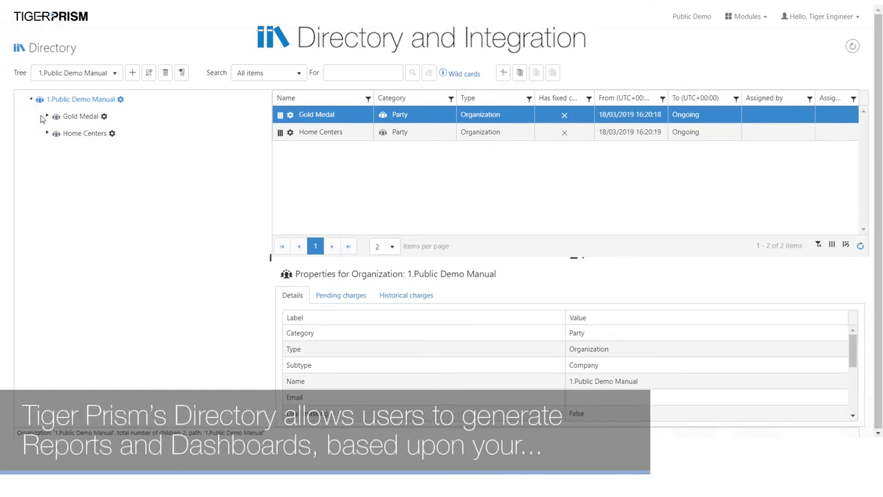
{"action": "left_click", "coordinate": [38, 116]}
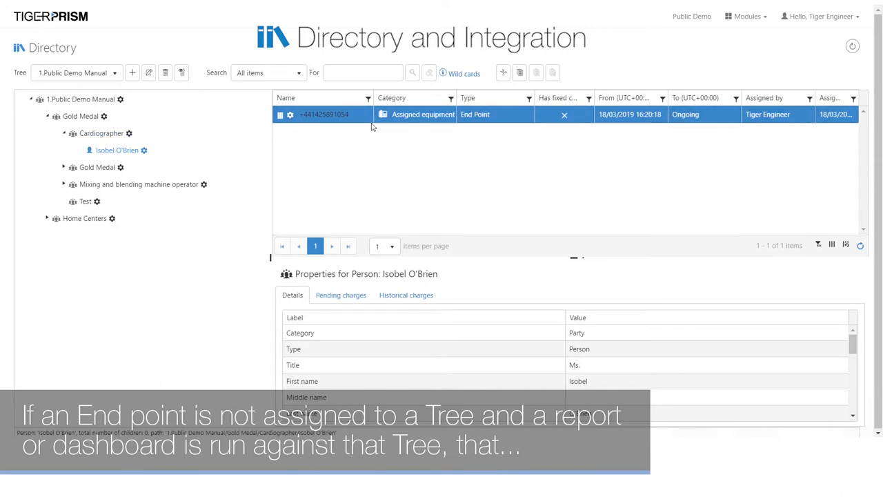
{"action": "mouse_move", "coordinate": [168, 184]}
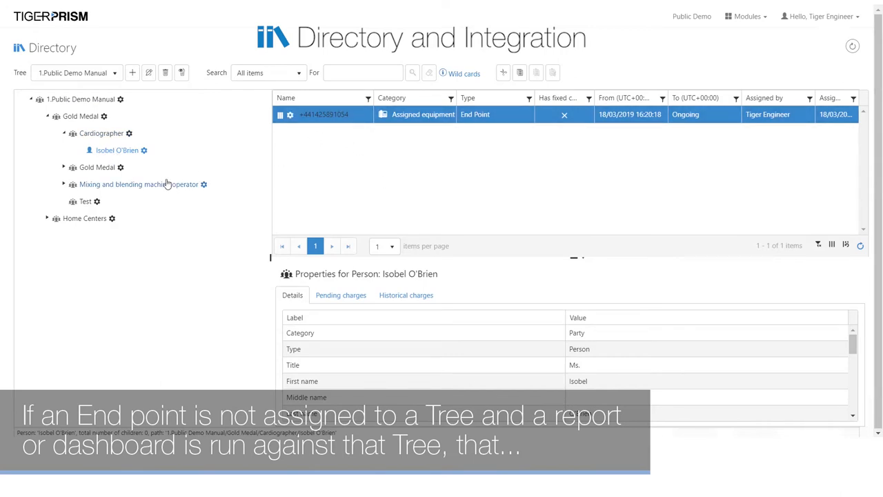
{"action": "left_click", "coordinate": [61, 185]}
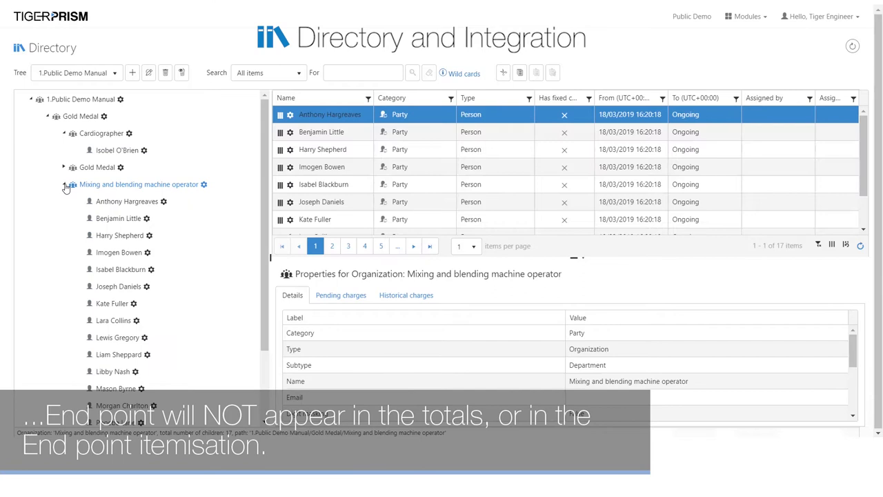
{"action": "left_click", "coordinate": [127, 201]}
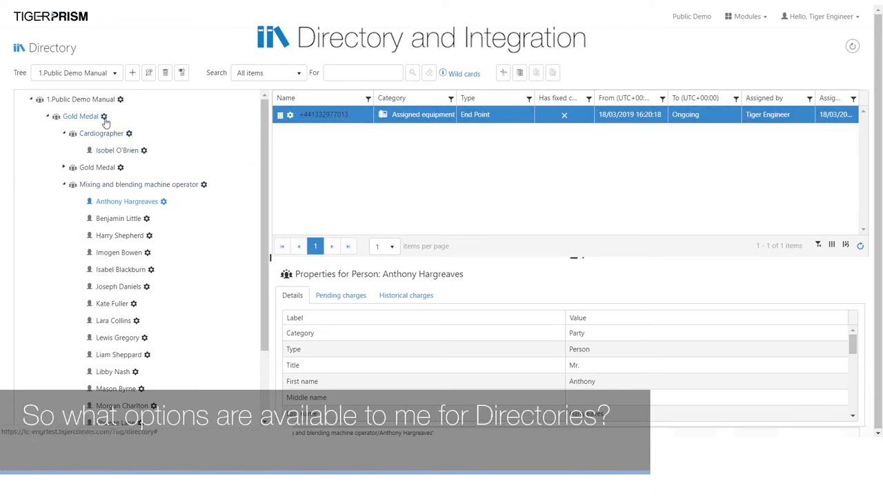
Create a new organization named Test under Gold Medal via the Add menu.
{"action": "right_click", "coordinate": [80, 116]}
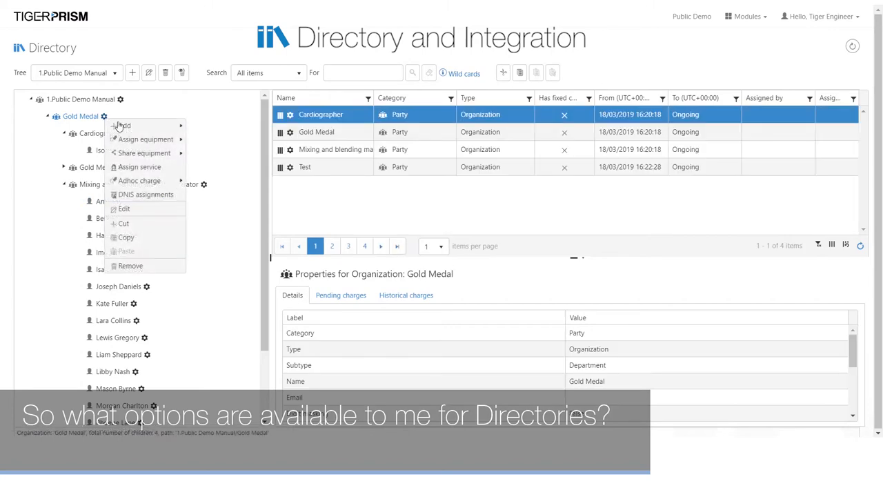
{"action": "mouse_move", "coordinate": [124, 125]}
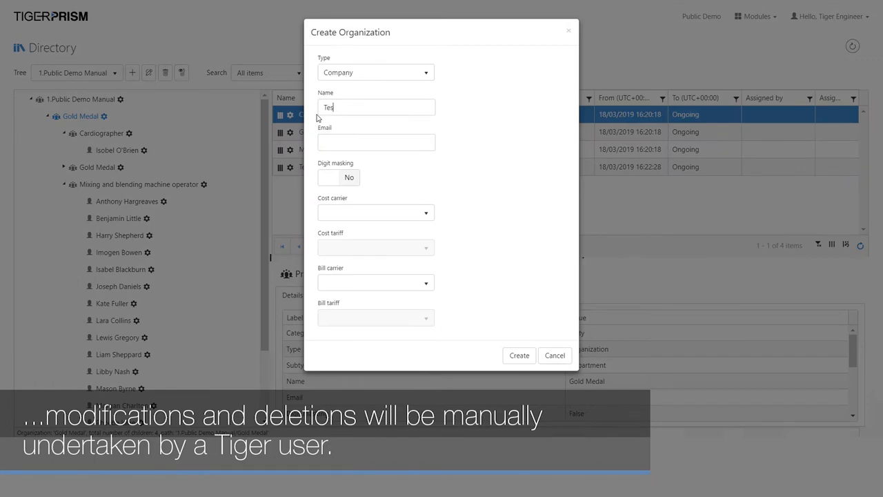
{"action": "type", "text": "Test"}
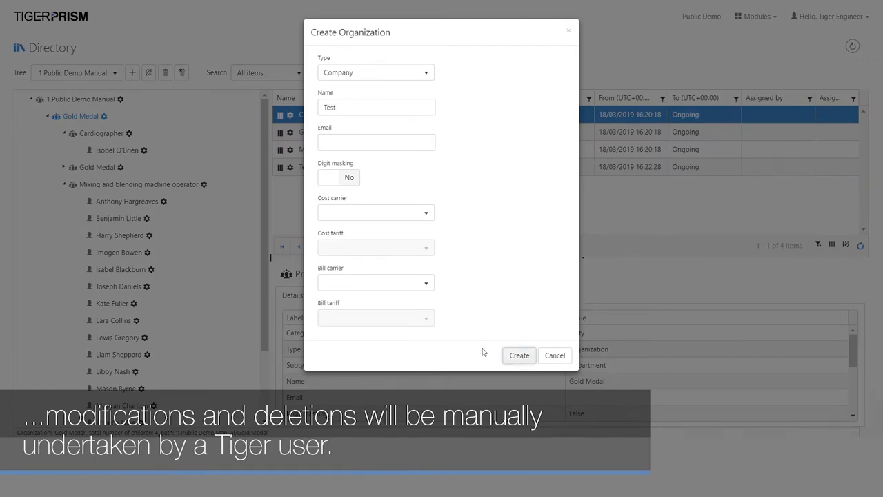
{"action": "left_click", "coordinate": [519, 356]}
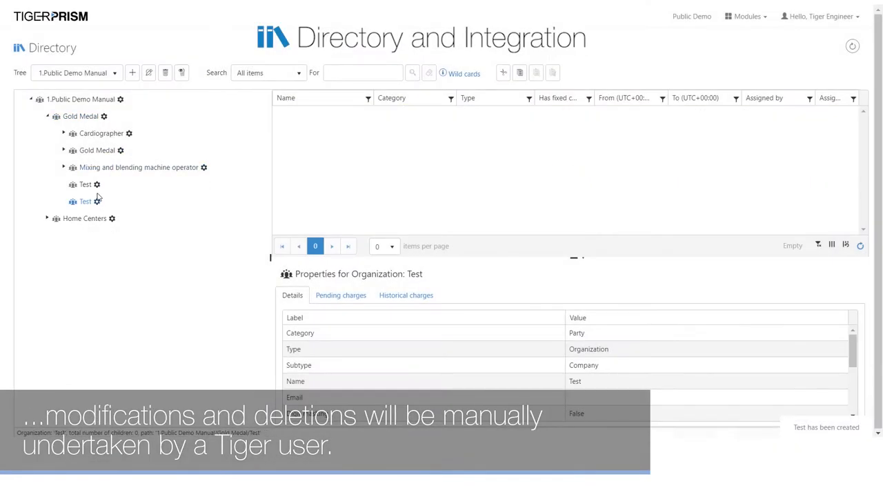
{"action": "right_click", "coordinate": [85, 185]}
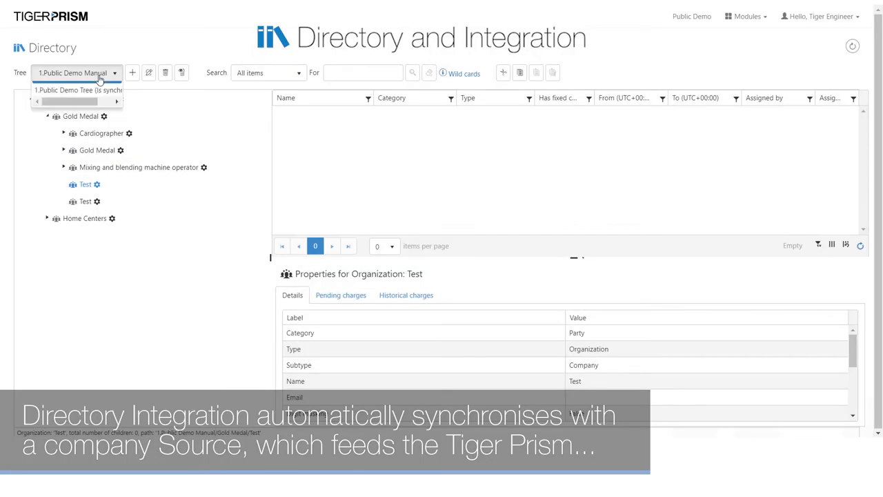
Select 1.Public Demo Tree (is synchronized) from the Tree dropdown and expand it.
{"action": "left_click", "coordinate": [77, 90]}
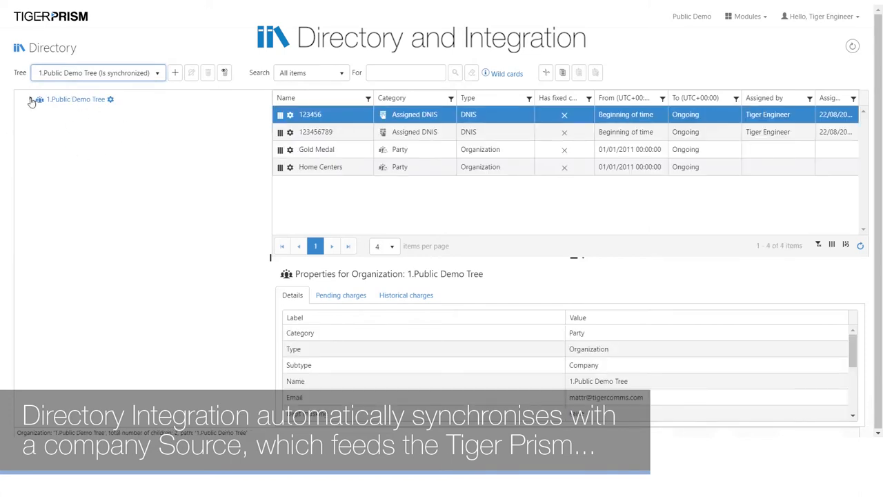
{"action": "left_click", "coordinate": [31, 99]}
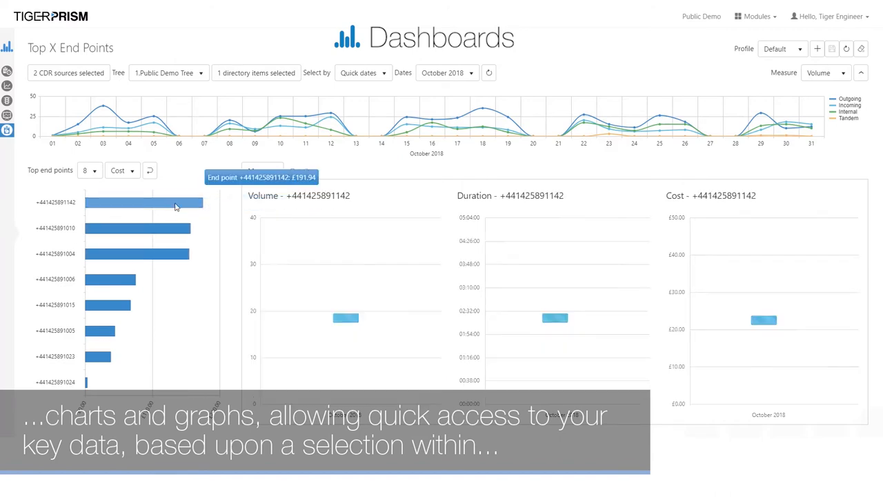
Show the volume, duration and cost figures for the top end point in the chart.
{"action": "left_click", "coordinate": [301, 171]}
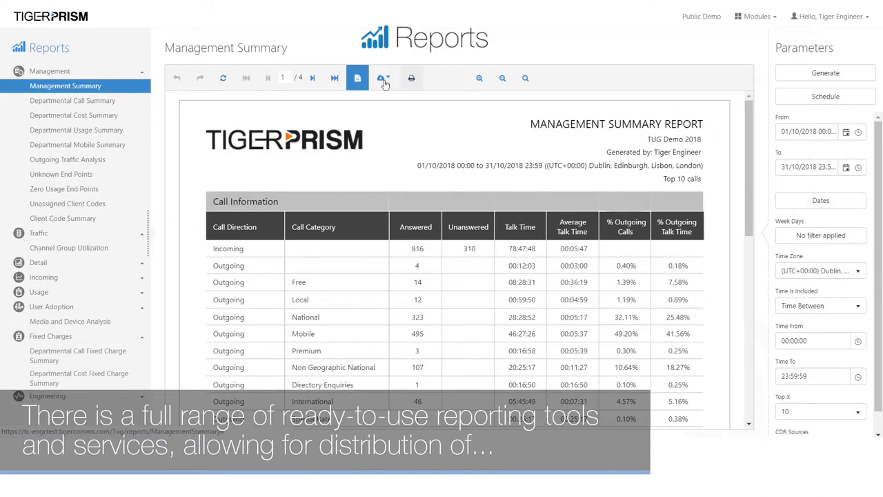
Export the Management Summary report in Excel 97-2003 format.
{"action": "left_click", "coordinate": [383, 77]}
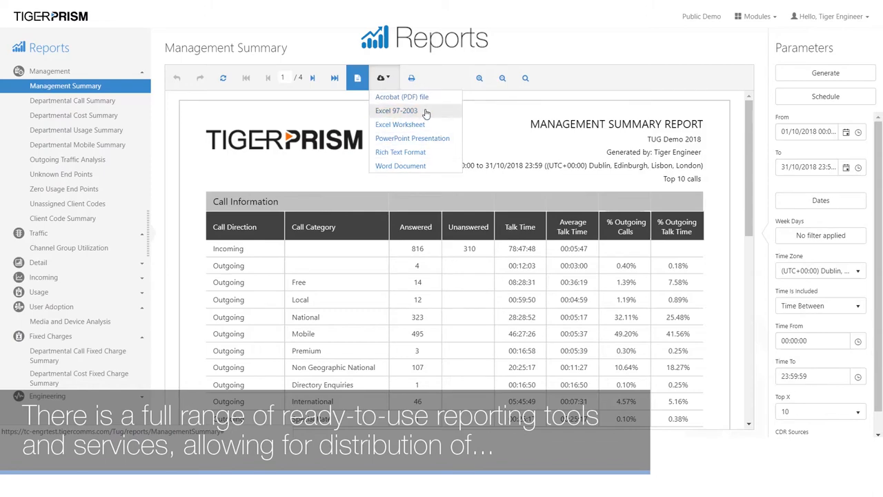
{"action": "left_click", "coordinate": [311, 77]}
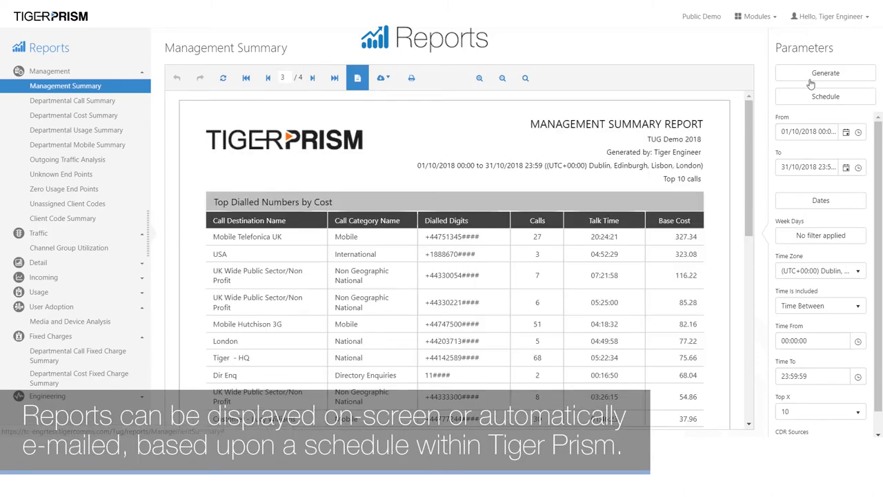
{"action": "mouse_move", "coordinate": [811, 119]}
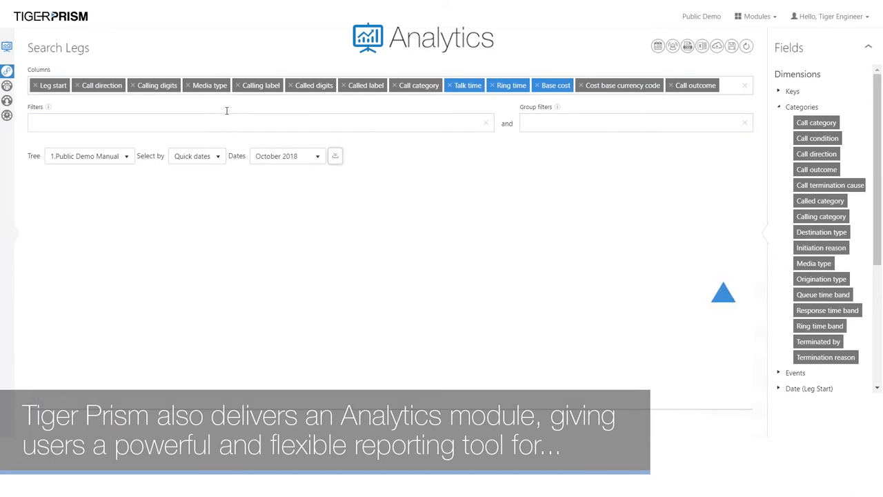
View a call leg summary in Analytics and return to the Search Legs results.
{"action": "left_click", "coordinate": [333, 154]}
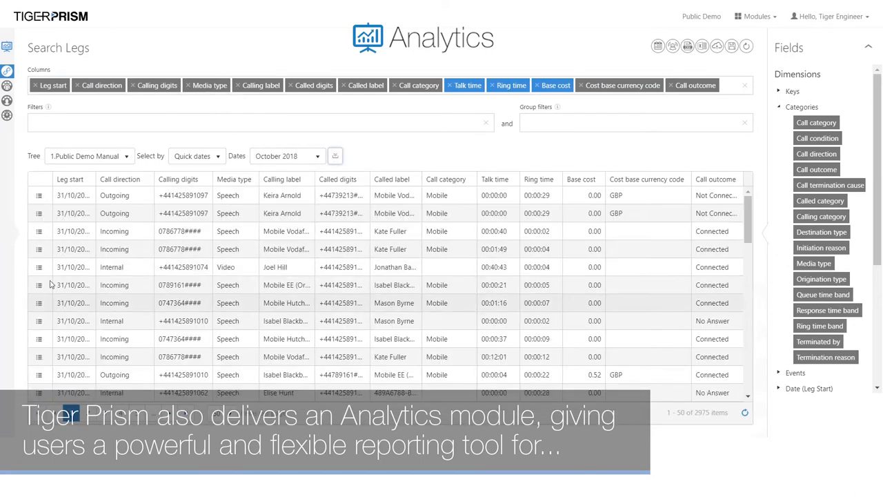
{"action": "left_click", "coordinate": [38, 196]}
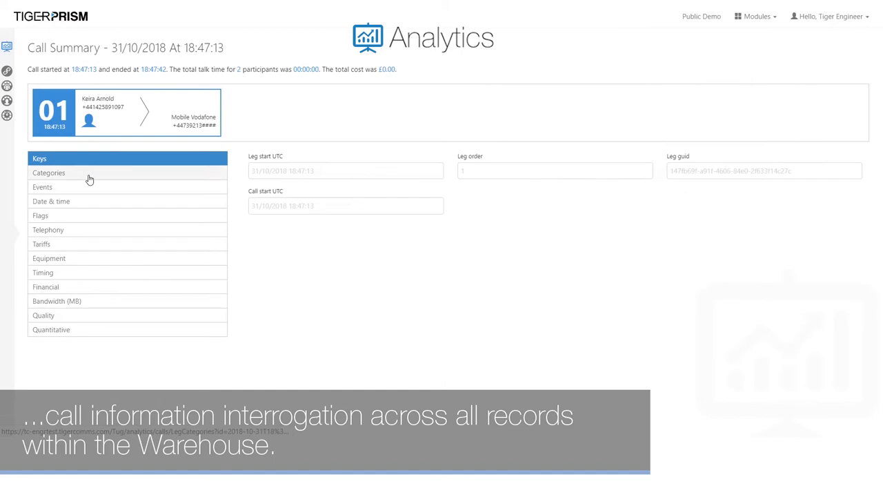
{"action": "left_click", "coordinate": [41, 186]}
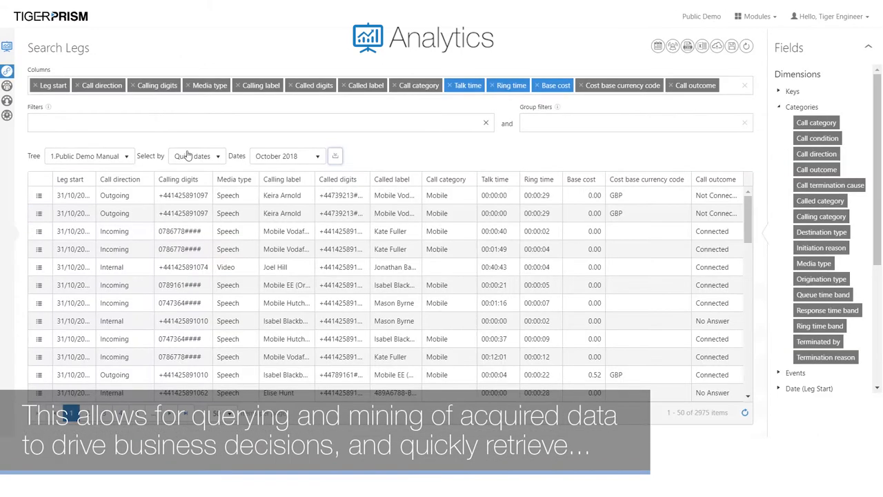
Add Media type from Fields as a search filter and bring up its list of media types.
{"action": "left_click_drag", "start_coordinate": [210, 86], "coordinate": [69, 131]}
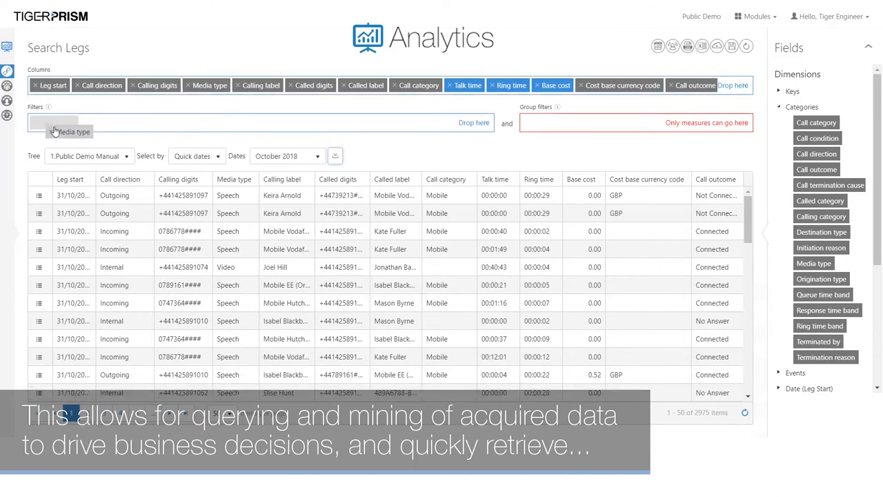
{"action": "left_click", "coordinate": [71, 131]}
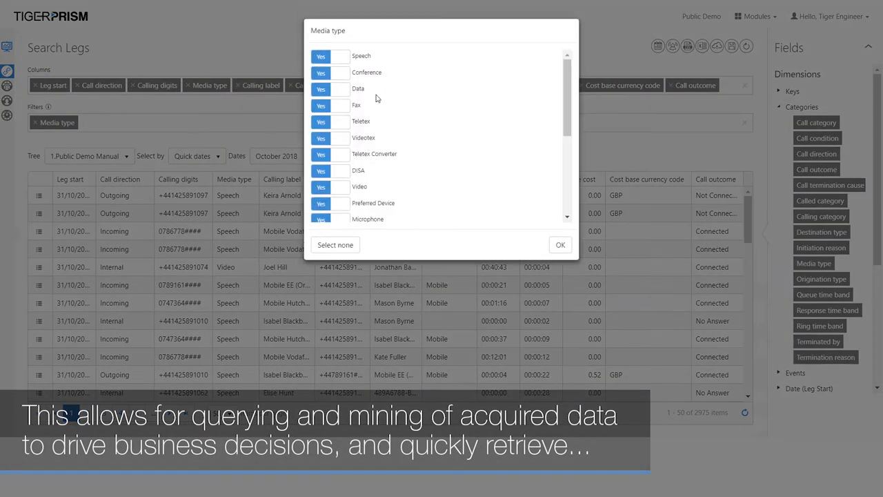
{"action": "left_click", "coordinate": [560, 244]}
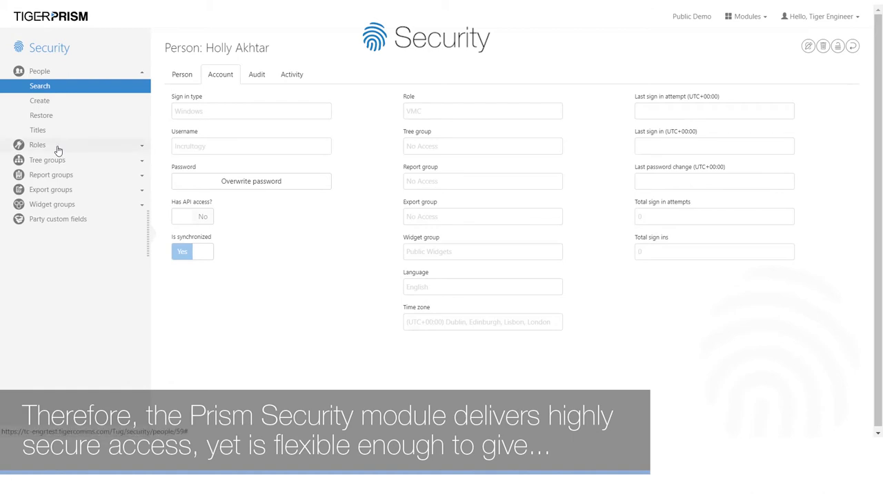
Search Roles for authorizations, then Tree groups for the Gold Medal group's tree access.
{"action": "left_click", "coordinate": [37, 144]}
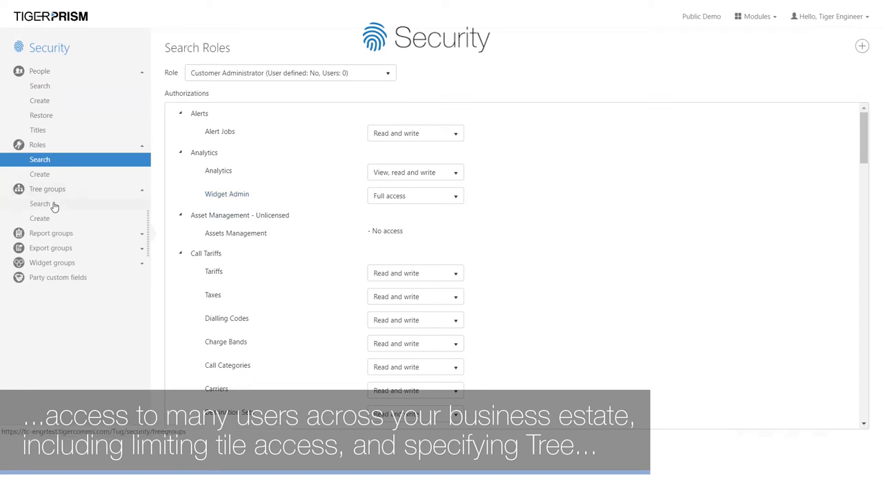
{"action": "left_click", "coordinate": [41, 204]}
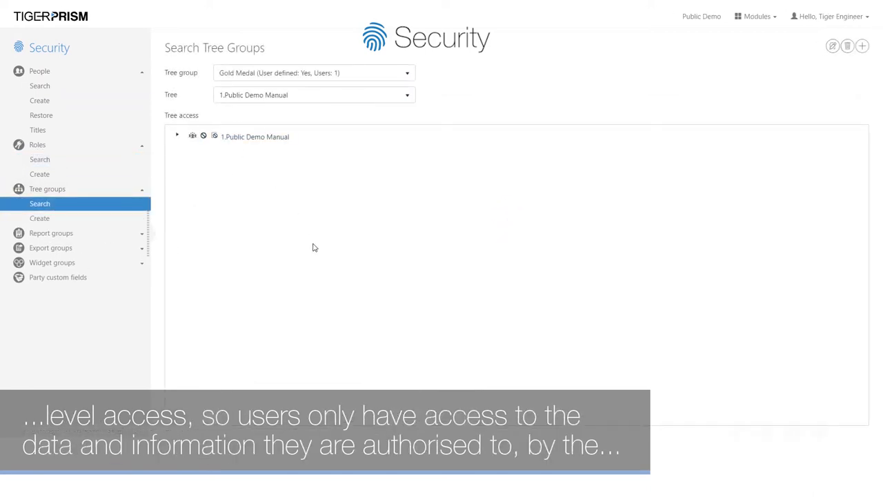
{"action": "left_click", "coordinate": [176, 137]}
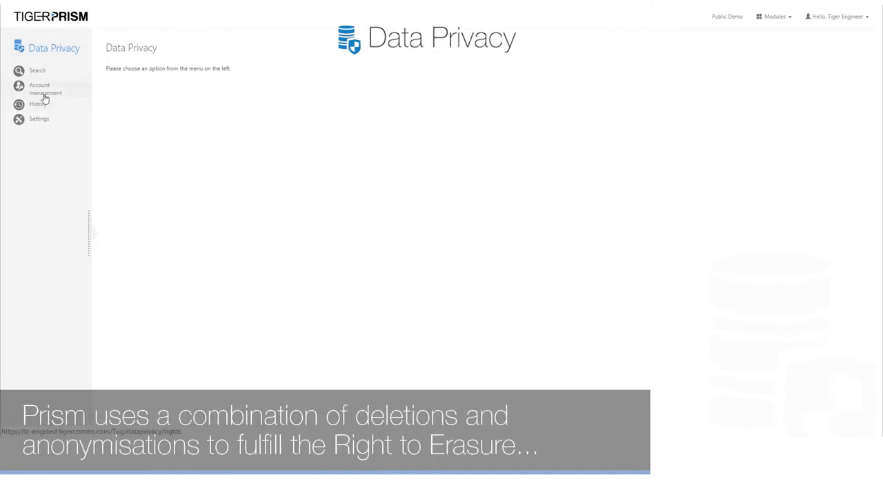
Start Account management to manage a party's data erasure.
{"action": "left_click", "coordinate": [38, 69]}
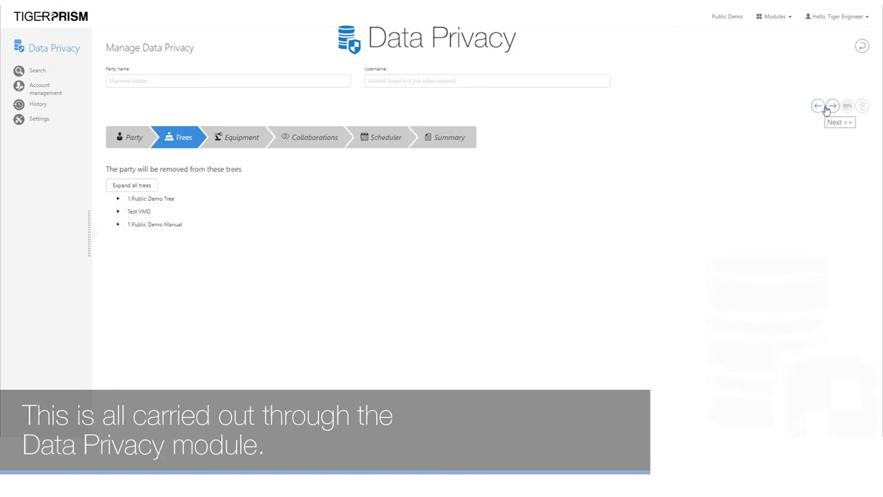
{"action": "mouse_move", "coordinate": [515, 131]}
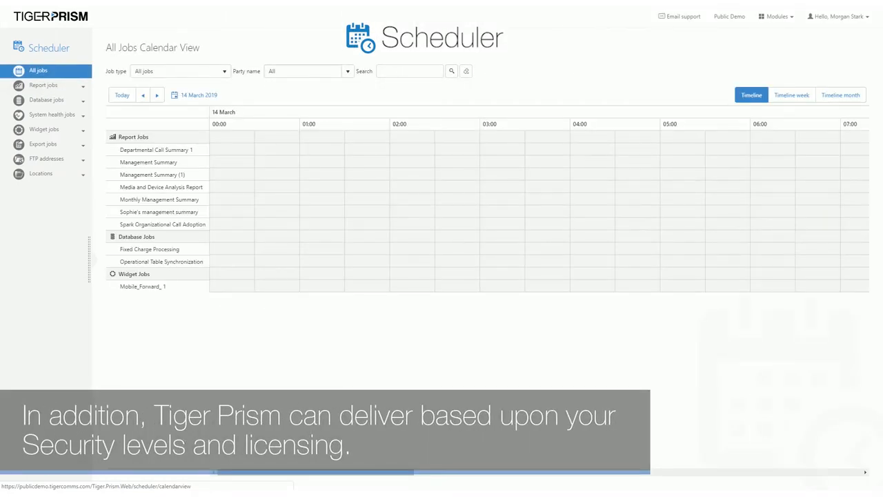
Choose a Scheduler job type and switch to the Alerts Calendar of jobs like 999 Calls.
{"action": "left_click", "coordinate": [179, 72]}
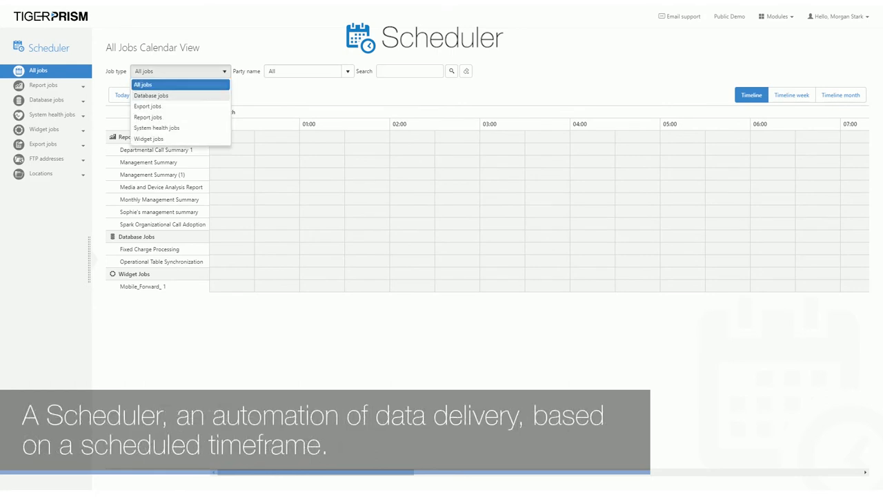
{"action": "left_click", "coordinate": [149, 95]}
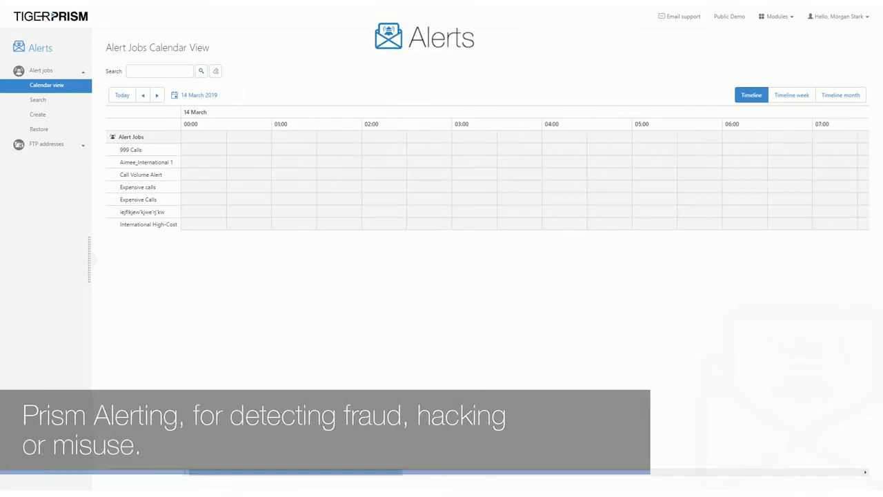
{"action": "left_click", "coordinate": [37, 100]}
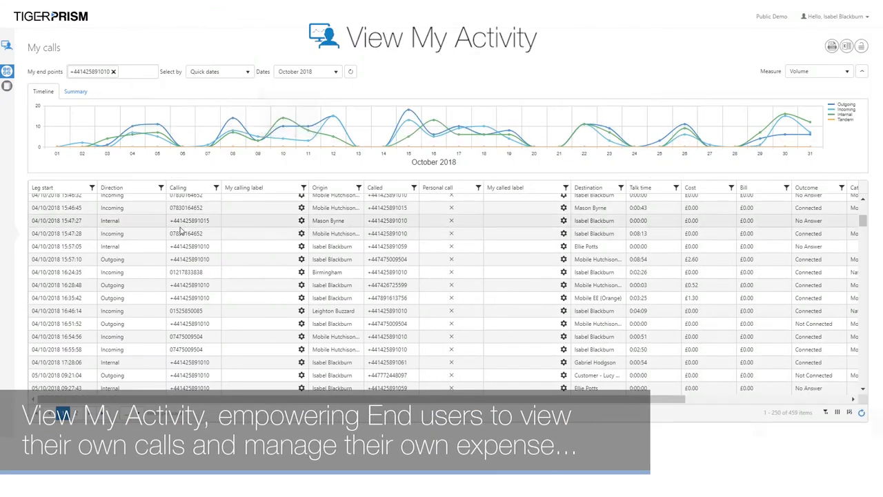
{"action": "mouse_move", "coordinate": [689, 260]}
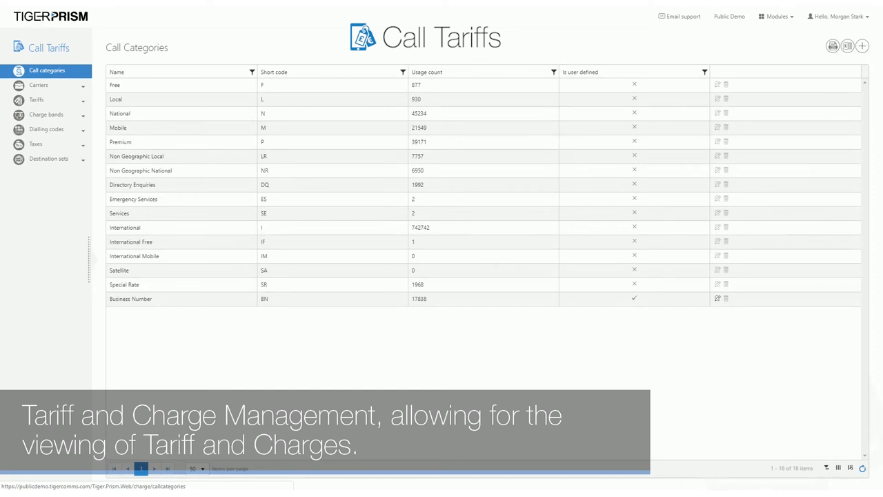
Go to the Network module and search the End points list.
{"action": "left_click", "coordinate": [38, 86]}
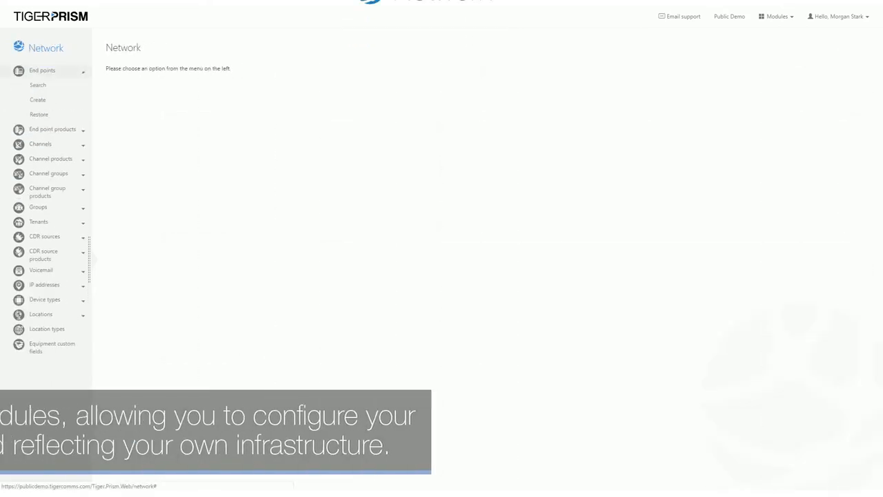
{"action": "left_click", "coordinate": [37, 86]}
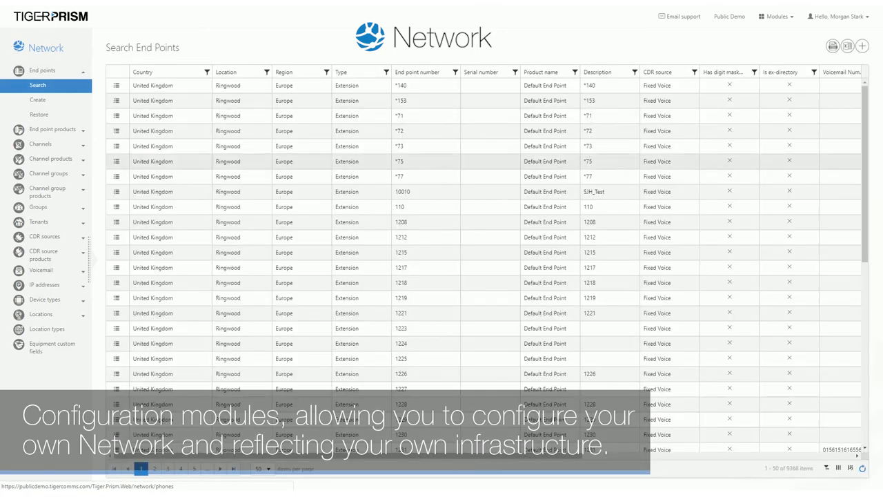